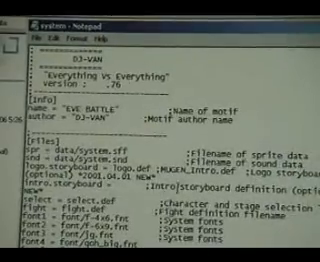
Change the fight = line in system.def to sf3ts_lifebars.def and save the file
scroll("down", 3)
type("sf3ts_lifebars")
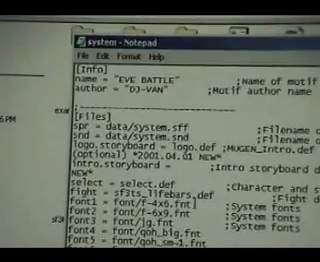
left_click(82, 49)
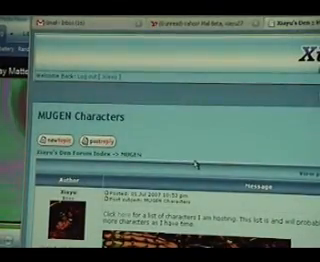
Scroll through Xiayu's first post in the MUGEN Characters topic to its hosted character list link
scroll("down", 3)
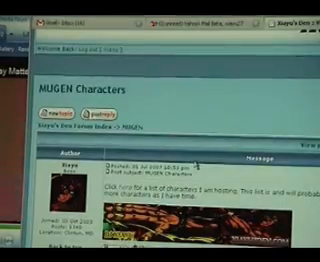